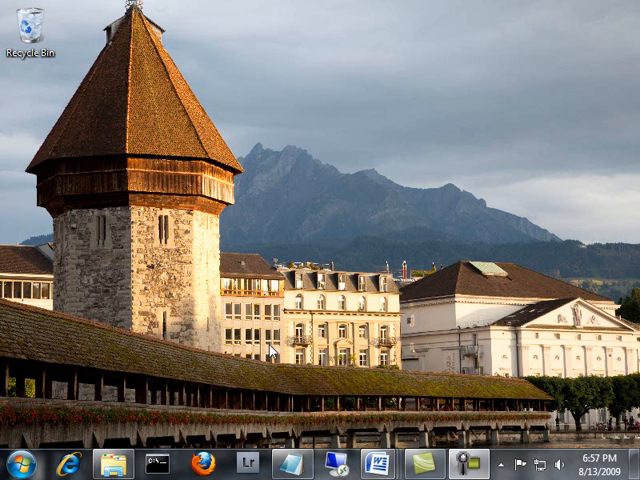
pyautogui.moveTo(276, 356)
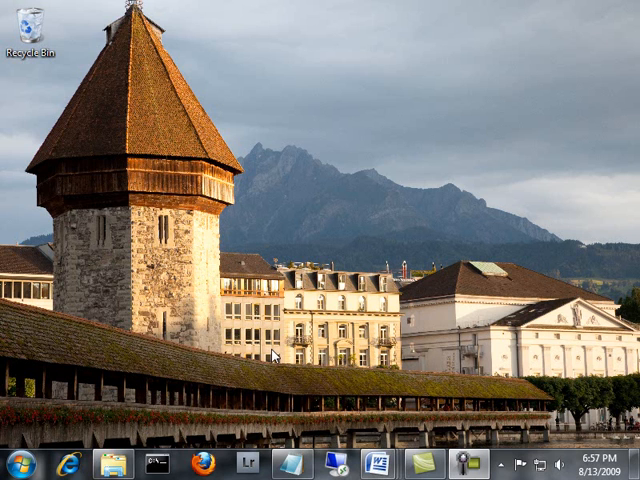
pyautogui.moveTo(281, 365)
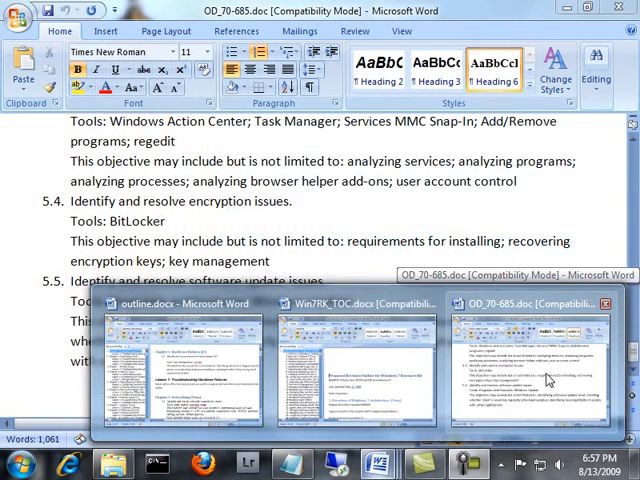
# - Bring the OD_70-685.doc window to the front from the Word taskbar thumbnails
pyautogui.click(338, 360)
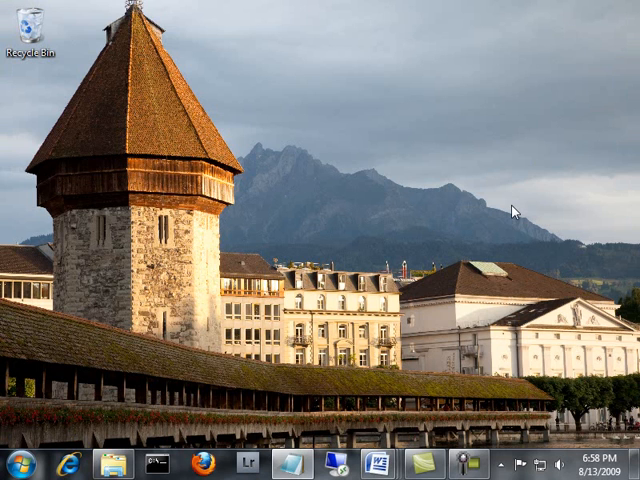
pyautogui.moveTo(242, 389)
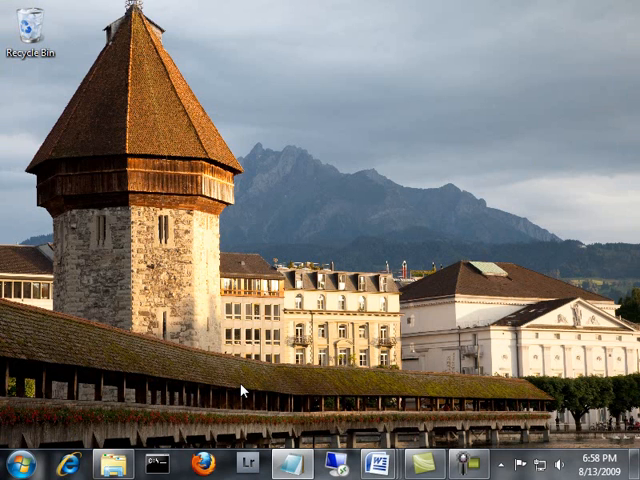
pyautogui.moveTo(205, 404)
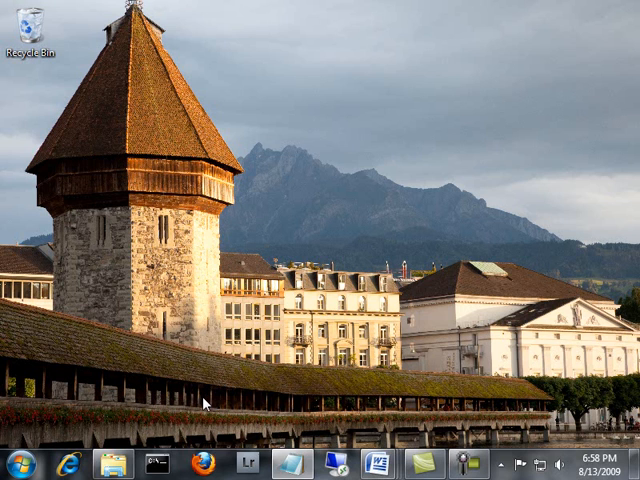
pyautogui.moveTo(187, 414)
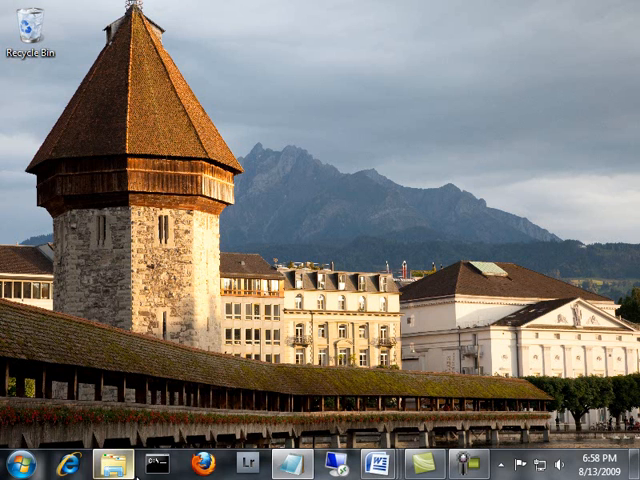
pyautogui.click(108, 464)
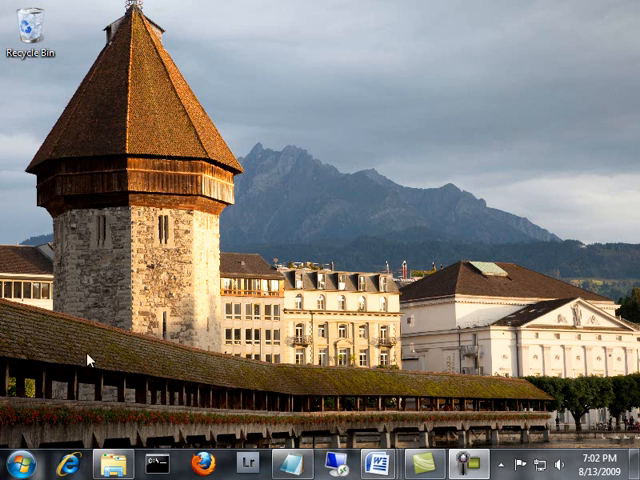
# - Pin Calculator to the taskbar, close it, relaunch it from the pinned icon, then close it again
pyautogui.click(20, 462)
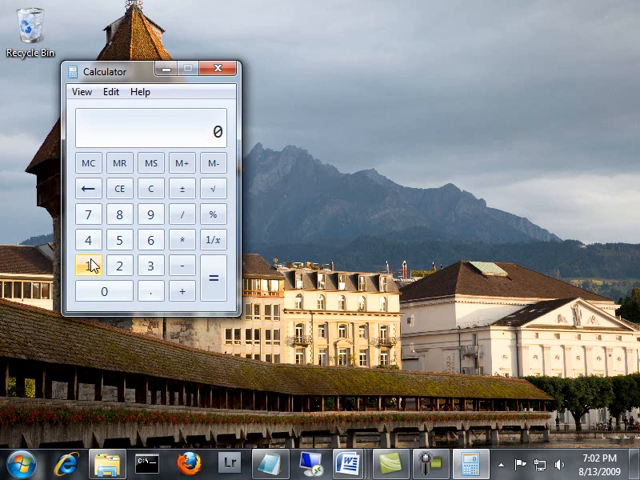
pyautogui.rightClick(473, 463)
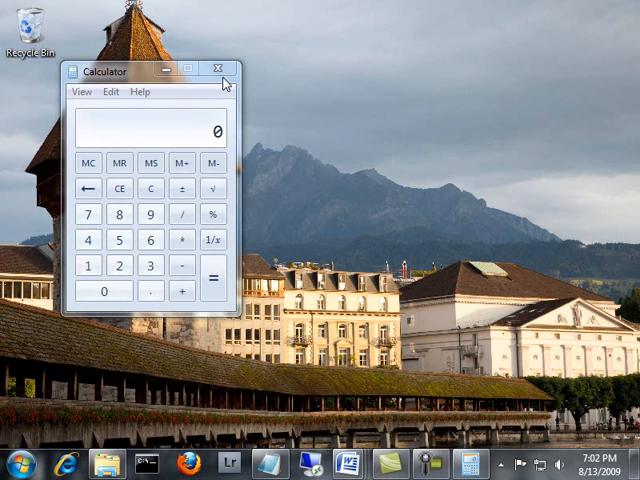
pyautogui.click(216, 68)
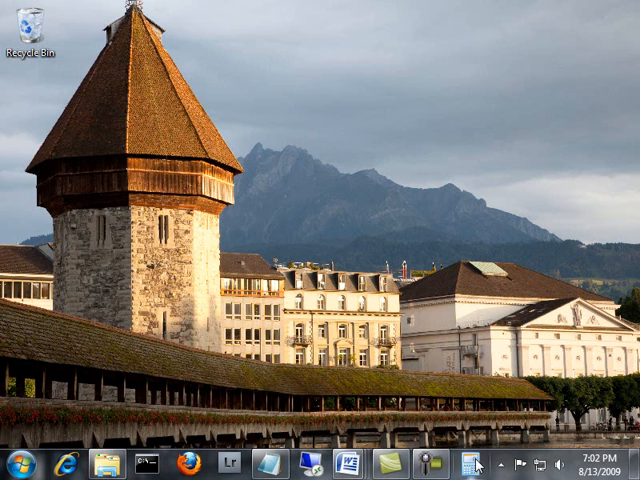
pyautogui.click(465, 463)
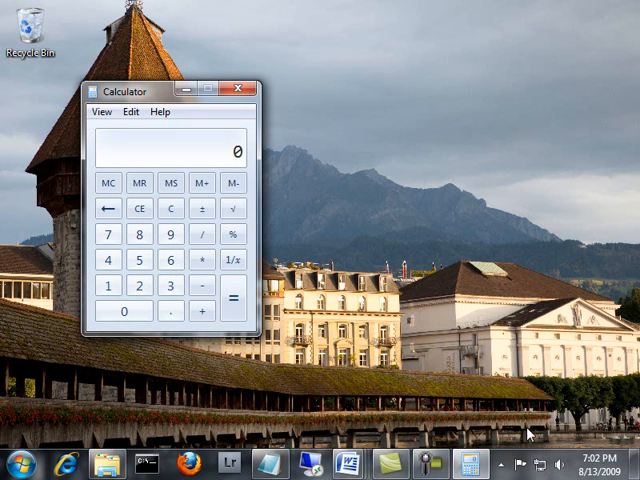
pyautogui.moveTo(471, 462)
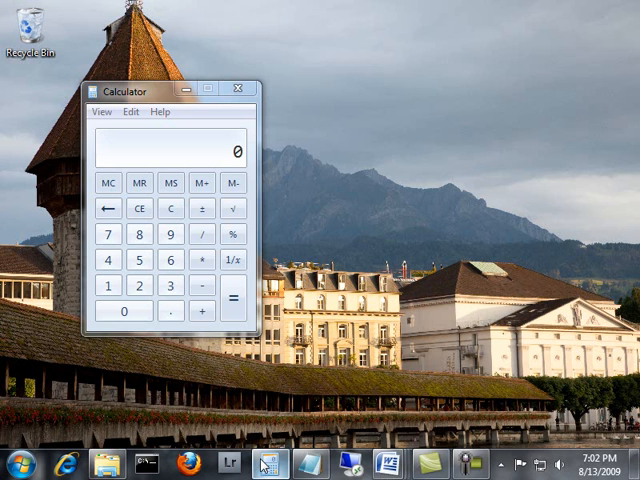
pyautogui.click(239, 89)
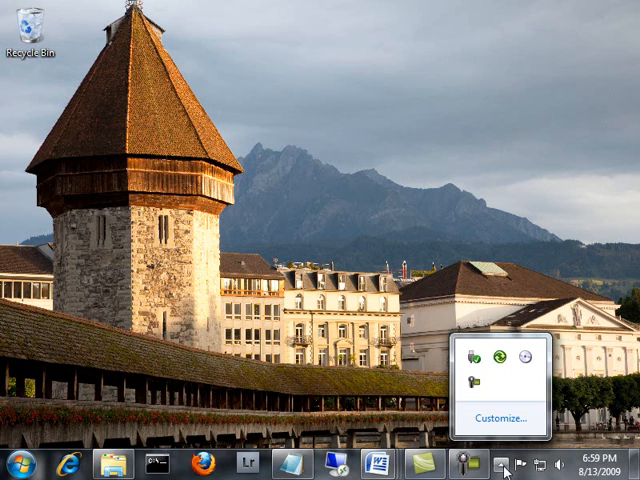
pyautogui.click(500, 417)
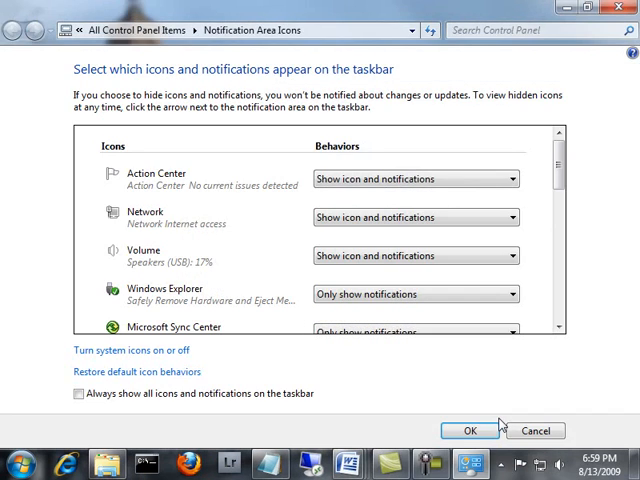
pyautogui.moveTo(535, 431)
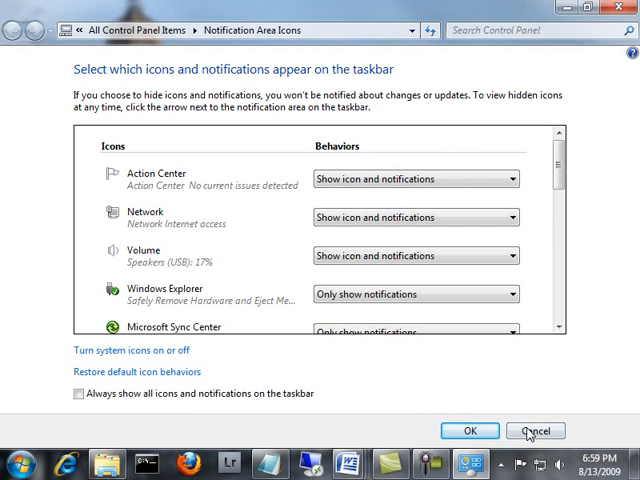
pyautogui.click(535, 431)
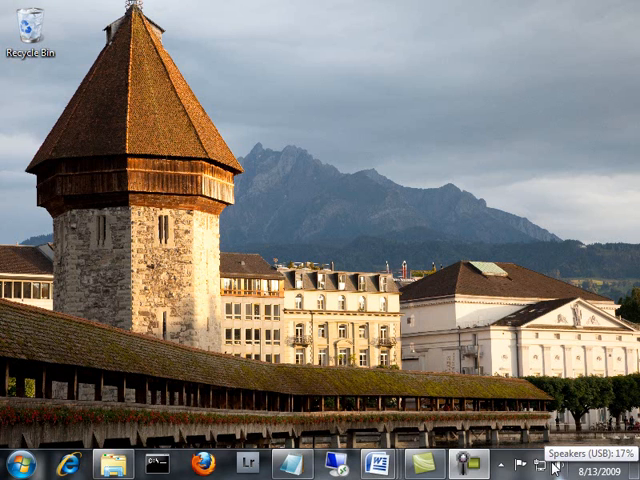
pyautogui.moveTo(519, 464)
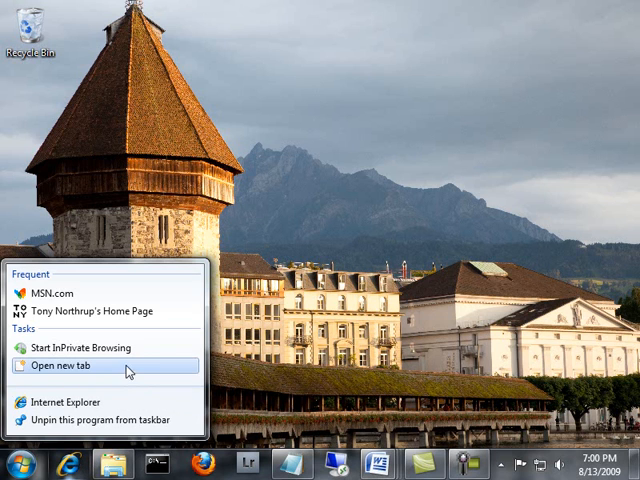
pyautogui.moveTo(75, 348)
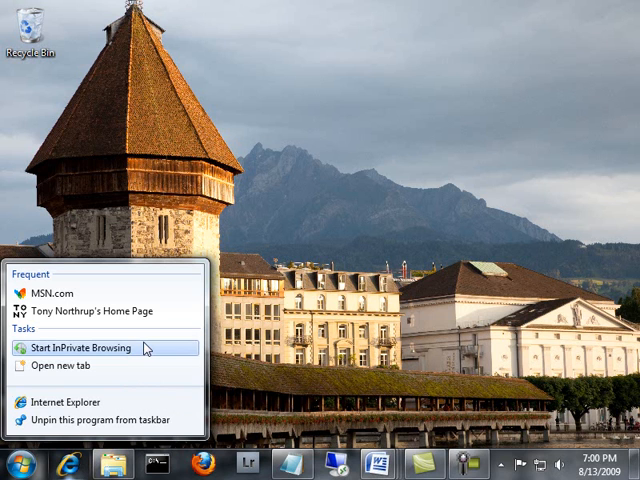
pyautogui.moveTo(95, 311)
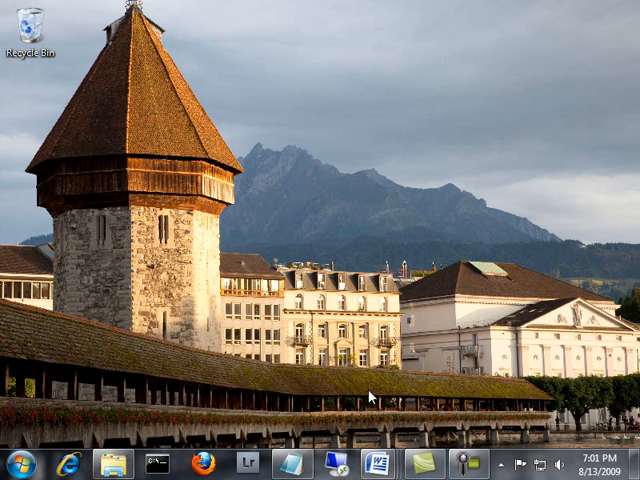
pyautogui.moveTo(85, 443)
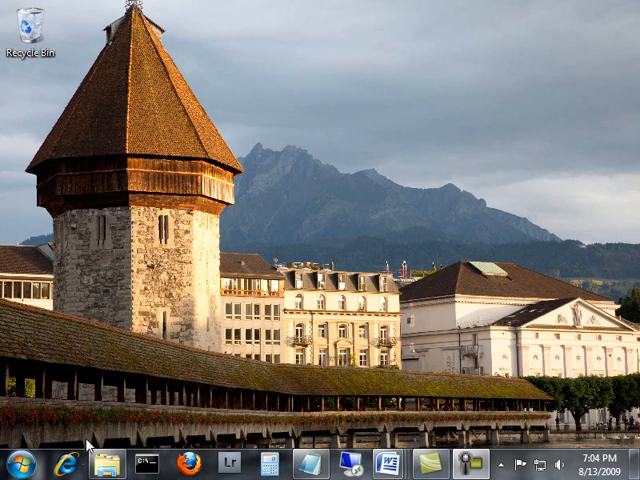
pyautogui.click(65, 463)
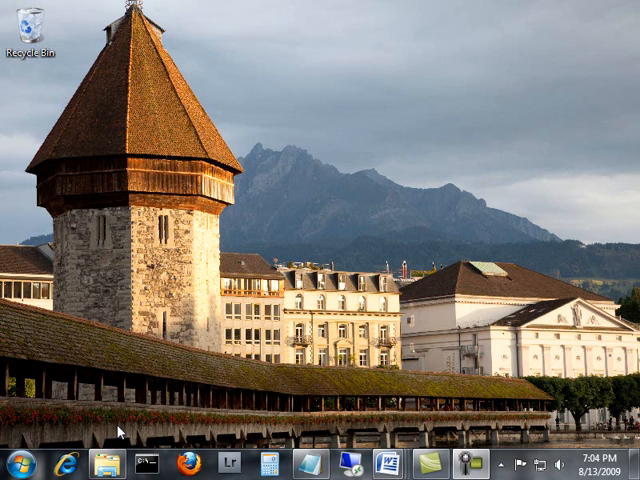
pyautogui.moveTo(18, 466)
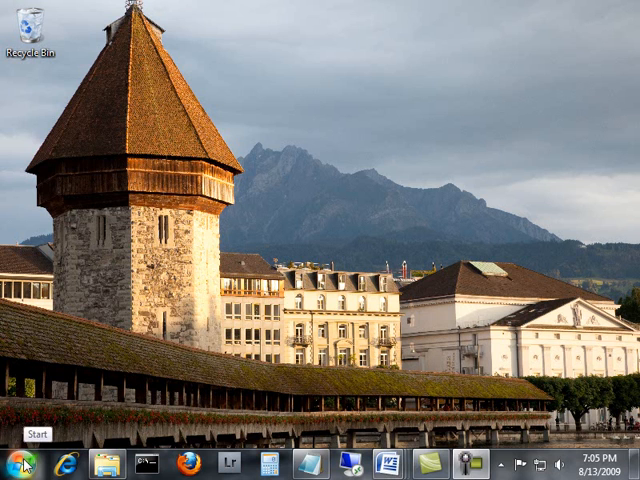
# - Bring up the Start menu's context options for the Control Panel entry
pyautogui.click(25, 463)
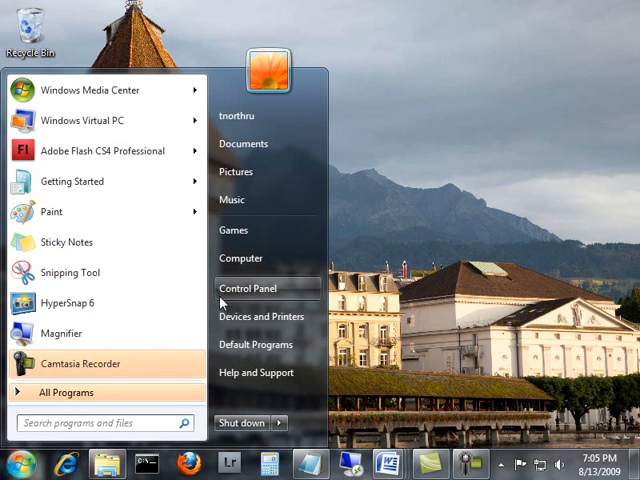
pyautogui.rightClick(241, 258)
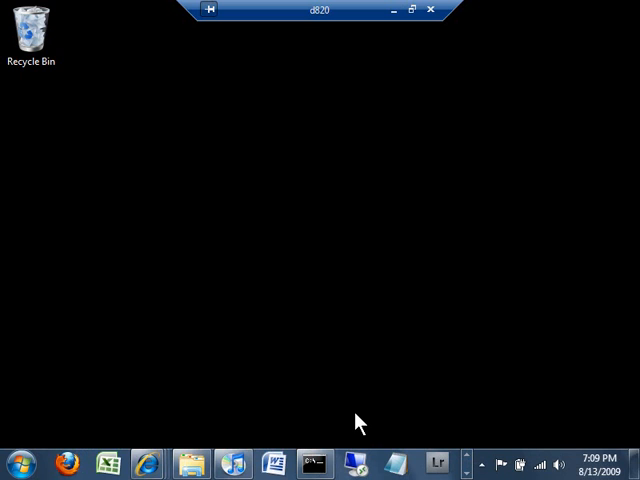
pyautogui.moveTo(355, 420)
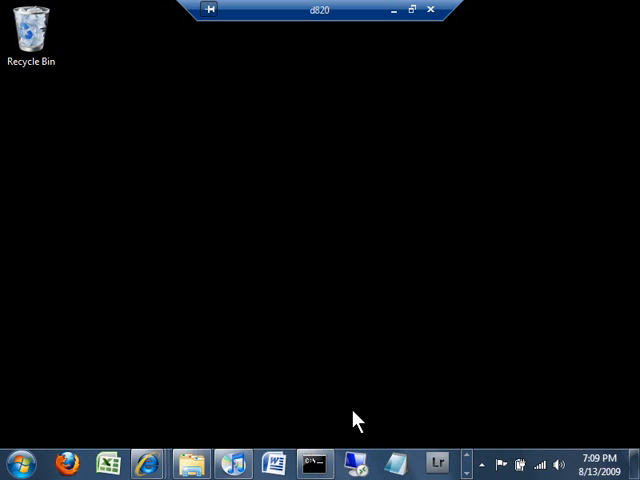
pyautogui.moveTo(548, 447)
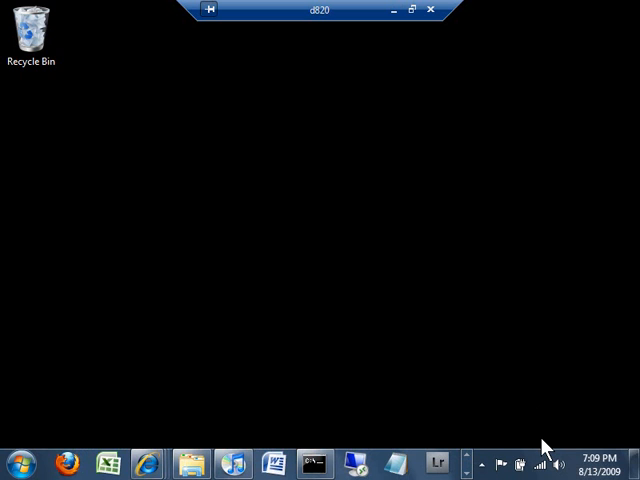
# - Show the remote computer d820's network connections from its notification area
pyautogui.click(544, 464)
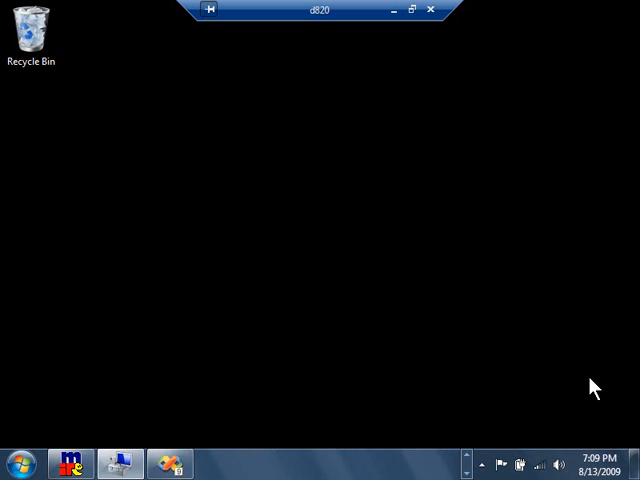
pyautogui.moveTo(470, 175)
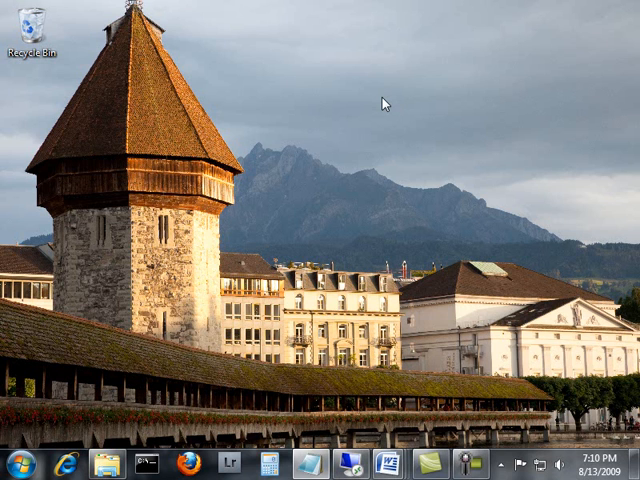
pyautogui.rightClick(385, 103)
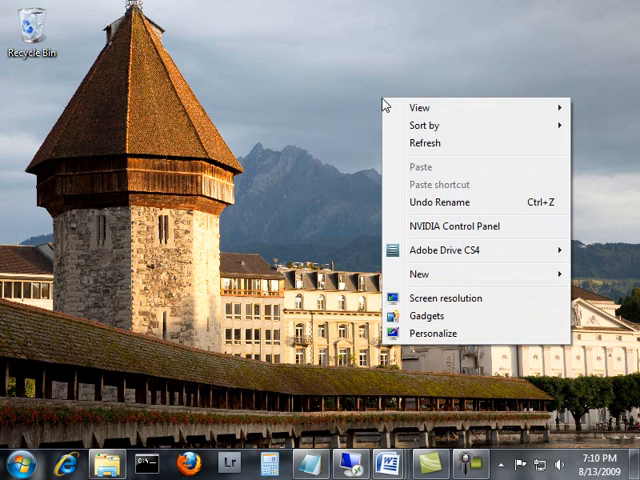
pyautogui.moveTo(446, 298)
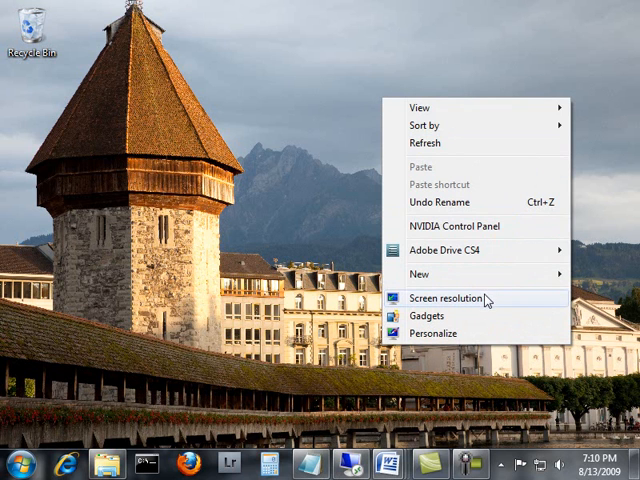
pyautogui.click(442, 298)
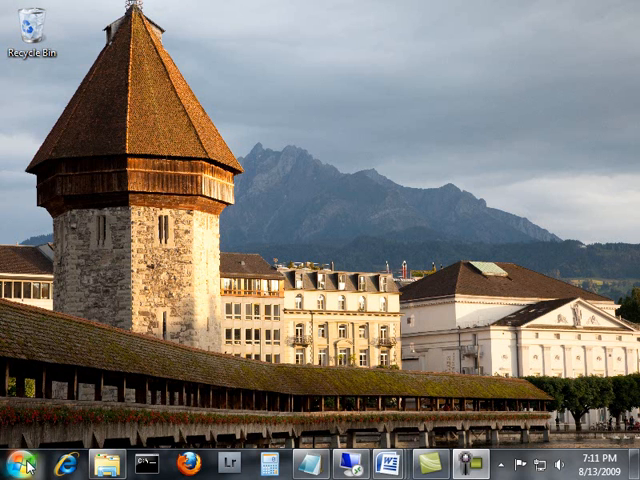
# - Start Windows XP Mode from the top of the Start menu
pyautogui.click(16, 462)
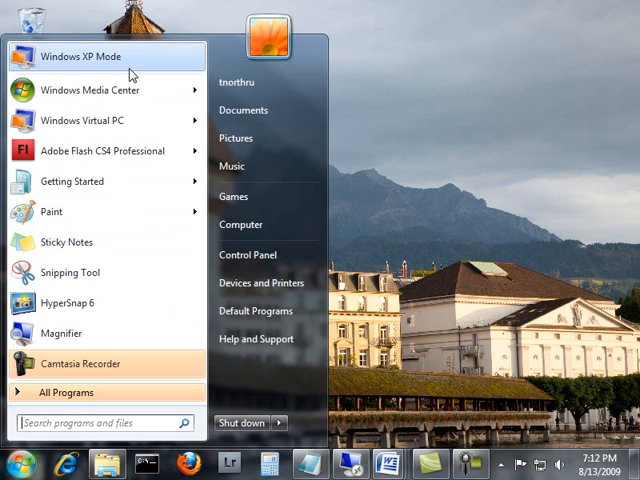
pyautogui.click(85, 56)
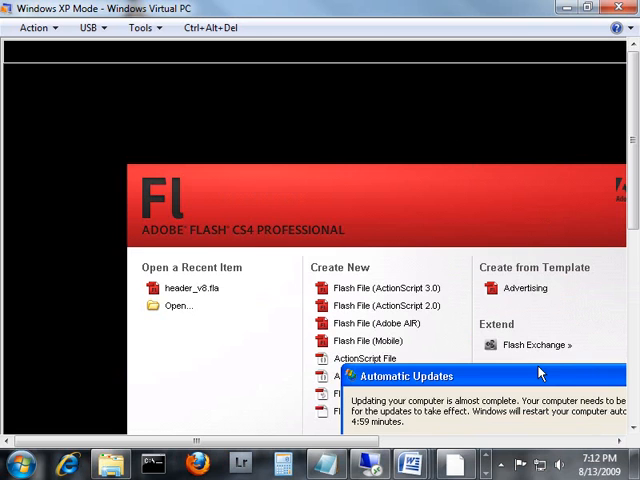
pyautogui.moveTo(250, 215)
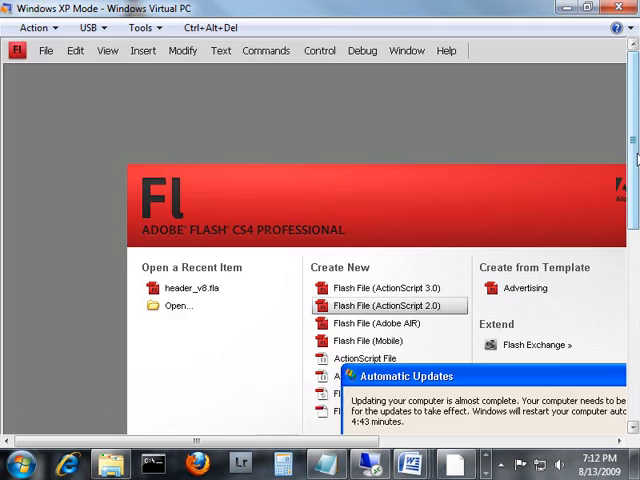
# - Show and dismiss the Windows XP Start menu while Flash CS4 loads
pyautogui.click(38, 421)
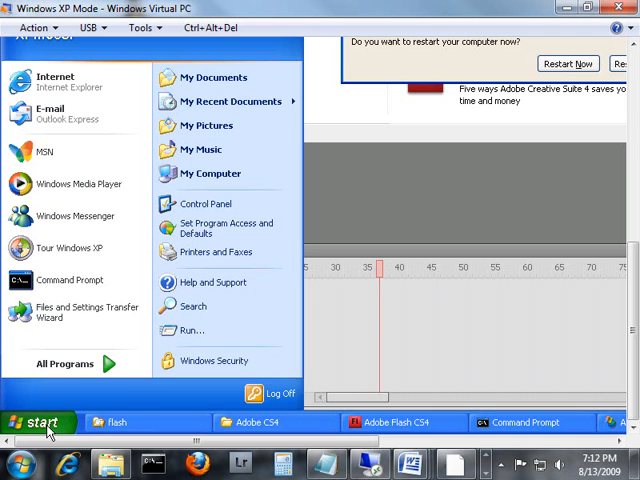
pyautogui.click(40, 421)
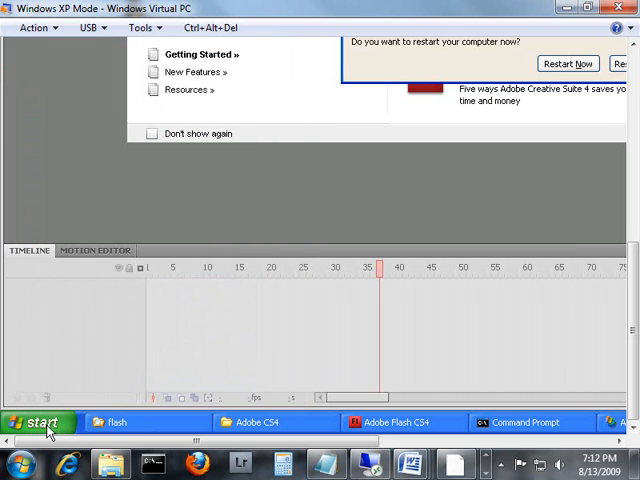